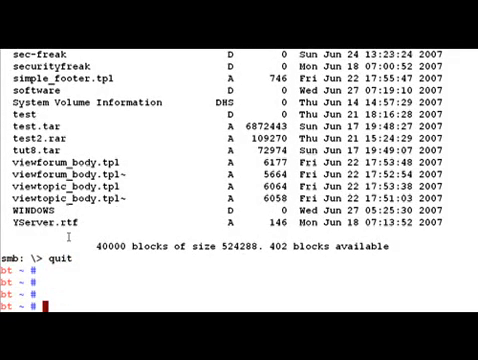
# Step: Quit the SMB session and begin a new smbclient command for \\vivekr\c$ as user vivekr in workgroup wibhu
pyautogui.write('smbclient \\\\\\\\vivekr\\\\c$ -U vivekr -W wibhu')
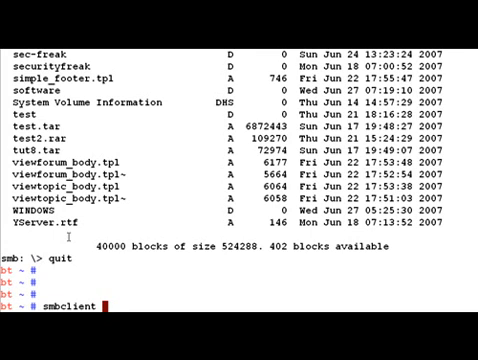
# Step: Run smbclient -L 192.168.0.112 -U vivekr -W wibhu to list the Windows host's shares
pyautogui.write('-L')
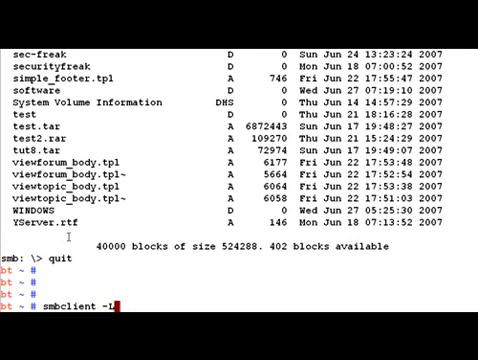
pyautogui.write('192.1')
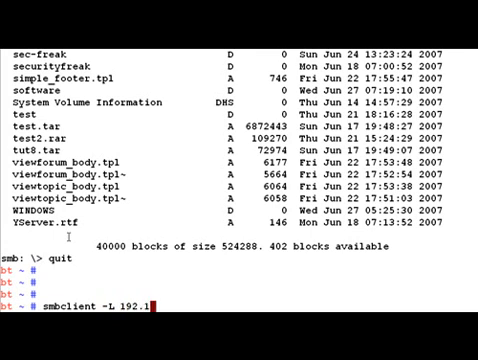
pyautogui.write('68.0.112')
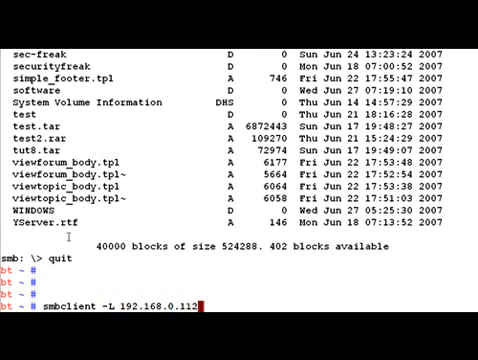
pyautogui.write('-U')
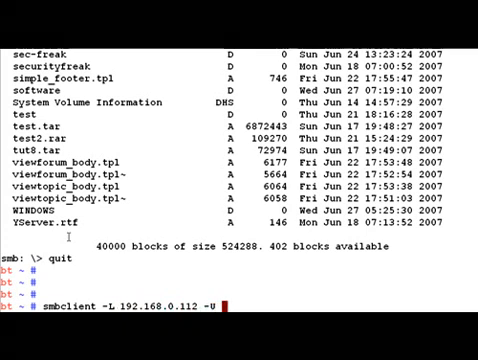
pyautogui.write('vivekr -W wibhu')
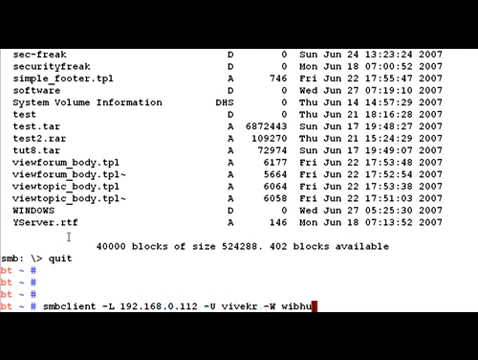
pyautogui.press('Return')
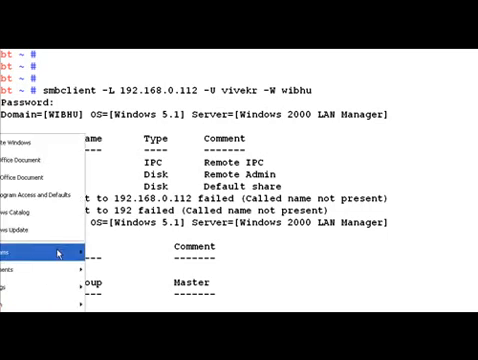
# Step: In Windows Explorer, browse the host's folder window and bring up a folder's context menu
pyautogui.click(40, 252)
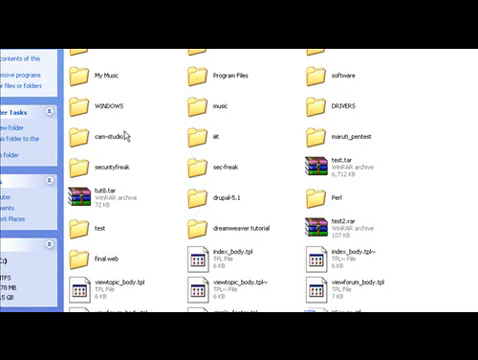
pyautogui.click(204, 132)
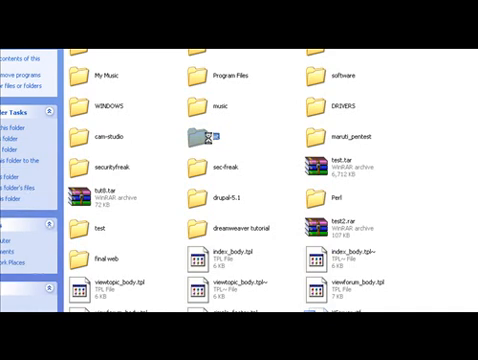
pyautogui.rightClick(208, 132)
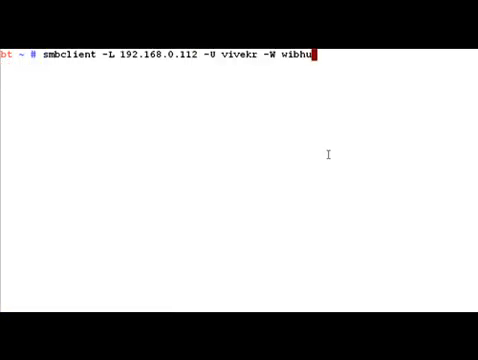
# Step: Rerun the smbclient -L query with the password, listing shares iit, IPC$, ADMIN$ and C$
pyautogui.press('Return')
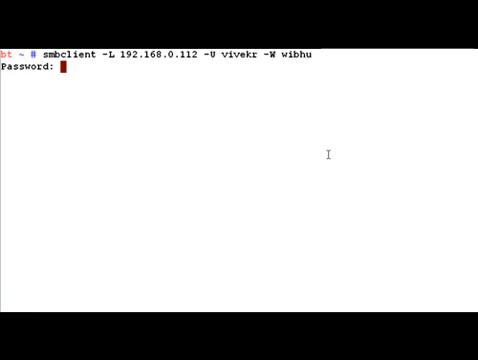
pyautogui.press('Return')
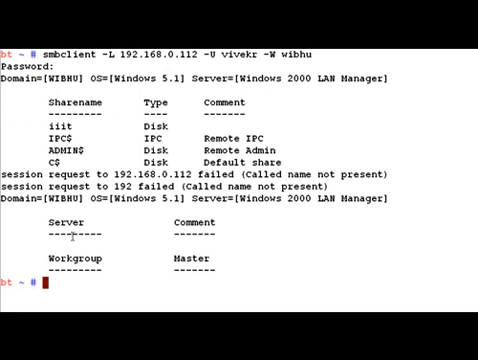
# Step: Create a remote_filesystem directory as the mount point
pyautogui.write('mkdir')
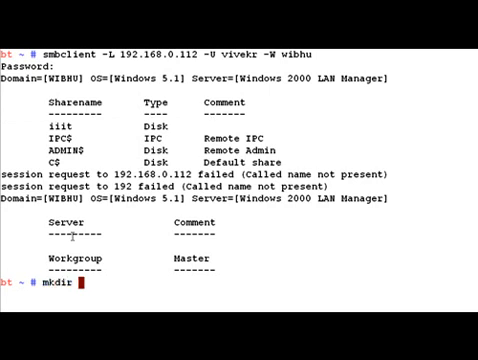
pyautogui.write('rem')
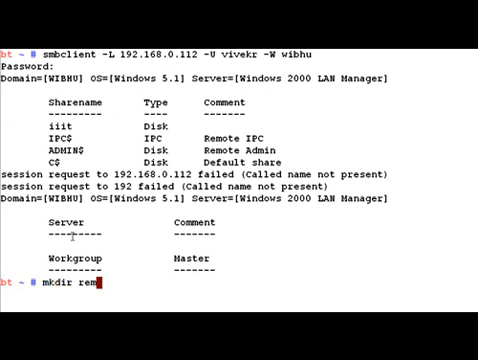
pyautogui.write('ote_fi')
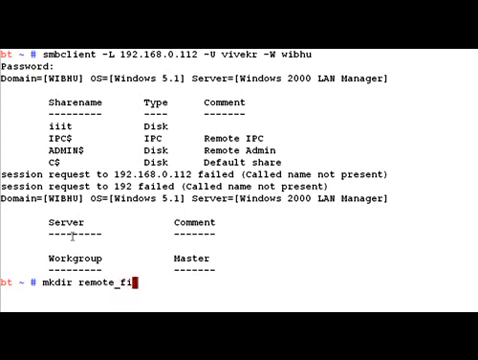
pyautogui.write('lesystem')
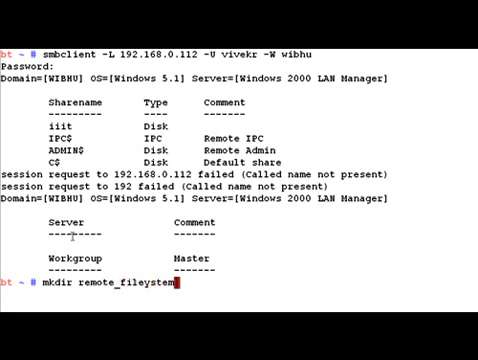
pyautogui.press('Return')
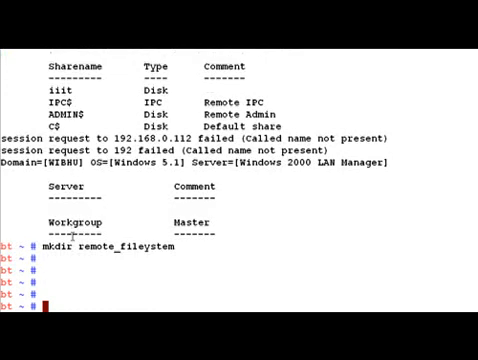
# Step: Attempt smbmount of the vivekr C$ share onto remote_filesystem, hit an invalid option and abort at the password prompt
pyautogui.write('sm')
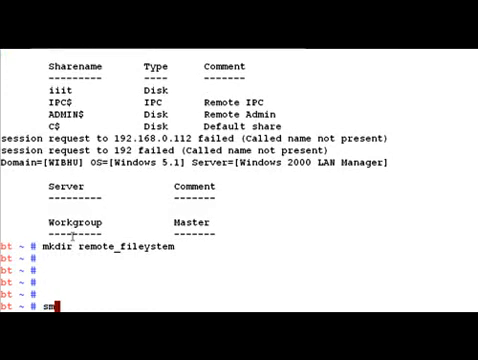
pyautogui.write('bmount')
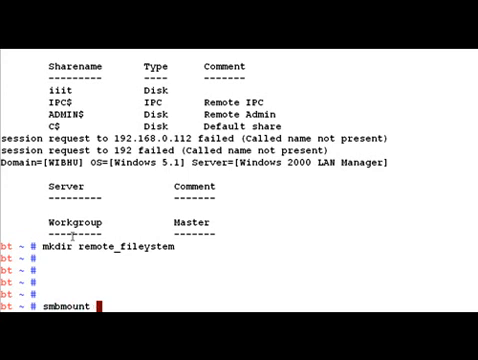
pyautogui.write('\\\\\\\\vivekr\\\\')
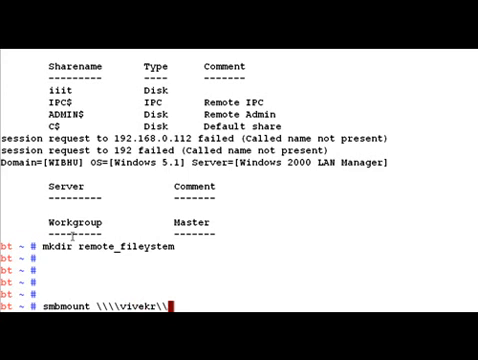
pyautogui.write('c$')
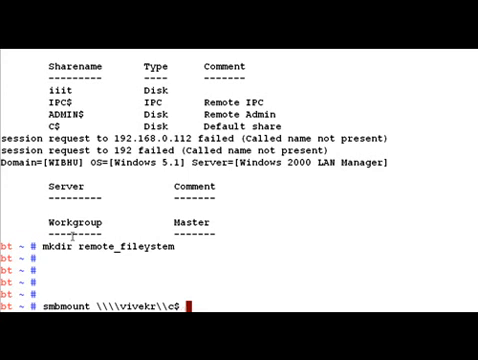
pyautogui.write('remote_filesystem')
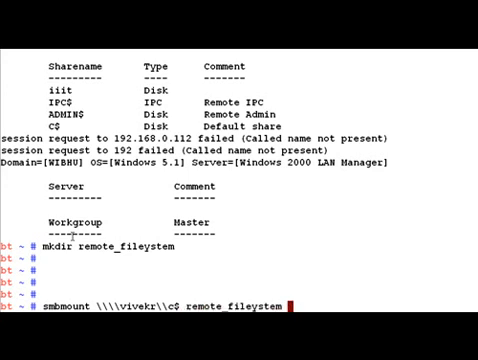
pyautogui.write('-U')
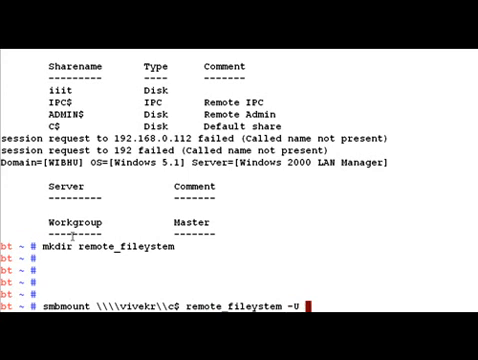
pyautogui.write('vivekr -k')
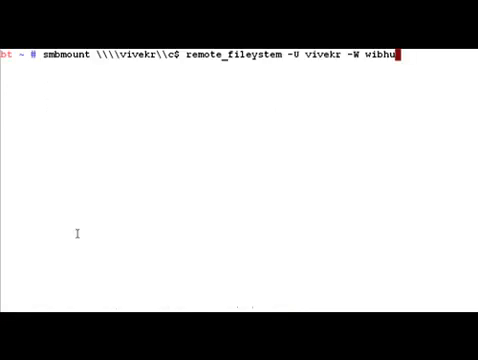
pyautogui.press('Return')
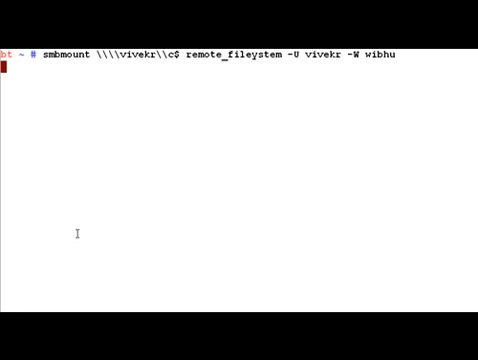
pyautogui.press('Return')
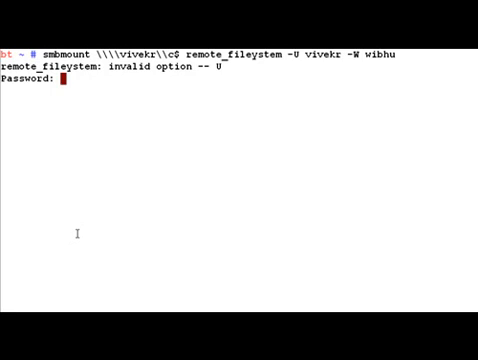
pyautogui.moveTo(78, 206)
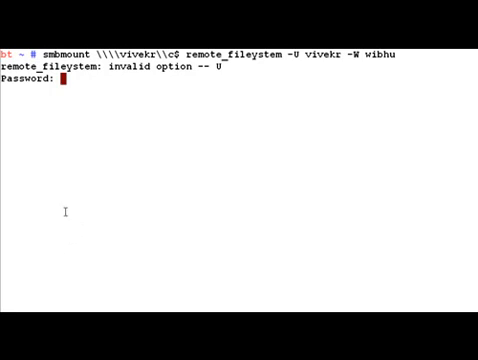
pyautogui.press('ctrl+c')
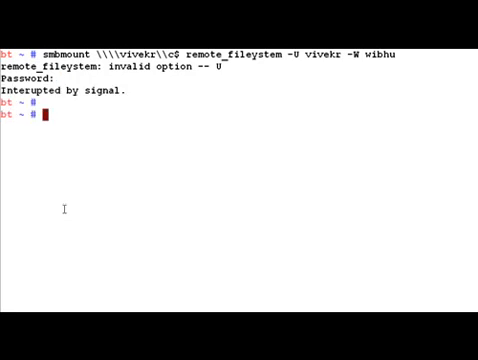
pyautogui.write('smb')
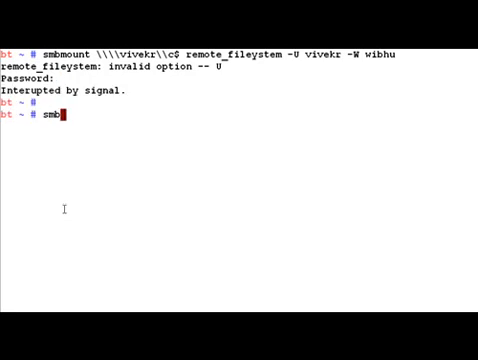
# Step: Run smbmount alone to review its usage and options, then re-enter the mount command with -U vivekr -W wibhu
pyautogui.press('Return')
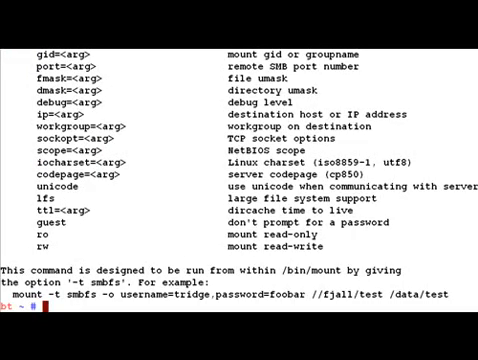
pyautogui.scroll(3)
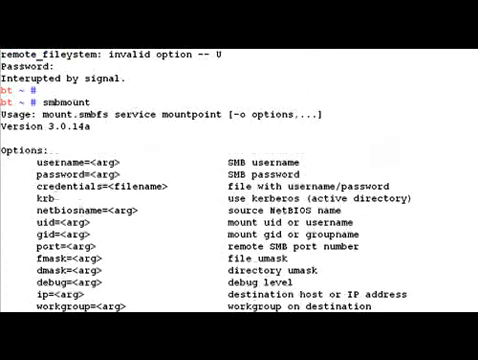
pyautogui.scroll(-3)
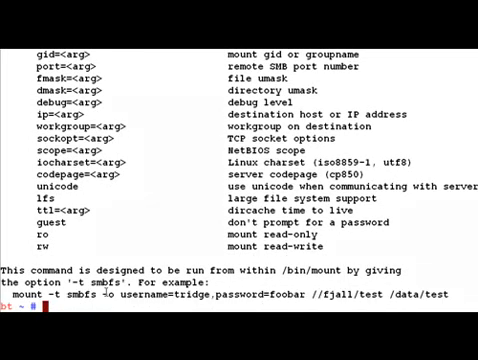
pyautogui.write('smbmount \\\\\\\\vivekr\\\\c$ remote_fileystem -U vivekr -W wibhu')
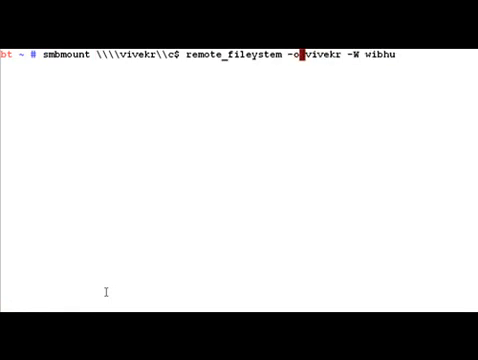
# Step: Run the corrected smbmount, which is refused with Access denied, then show nmblookup's usage
pyautogui.press('Return')
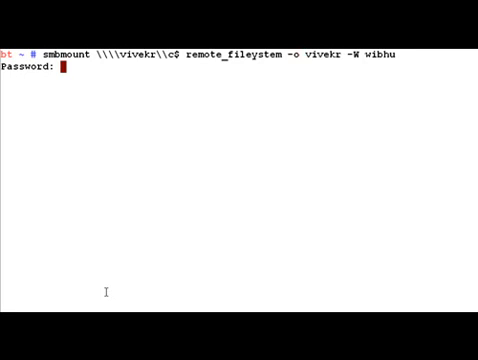
pyautogui.press('Return')
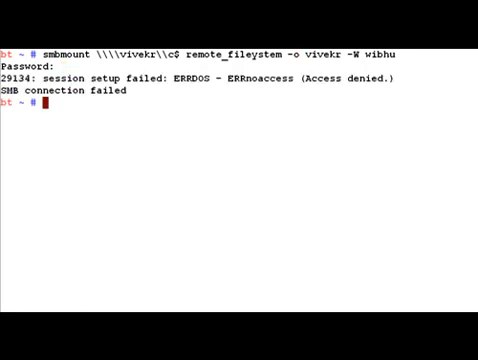
pyautogui.write('nmblookup')
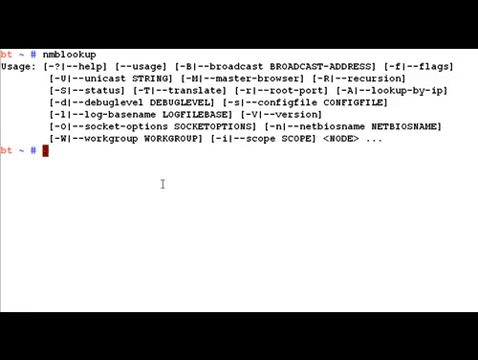
# Step: Run nmblookup -A 192.168.0.112, listing names VIVEKR and group WIBHU with the host's MAC address
pyautogui.write('nmblookup')
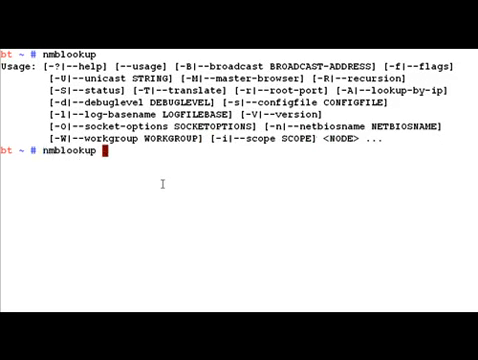
pyautogui.write('-A')
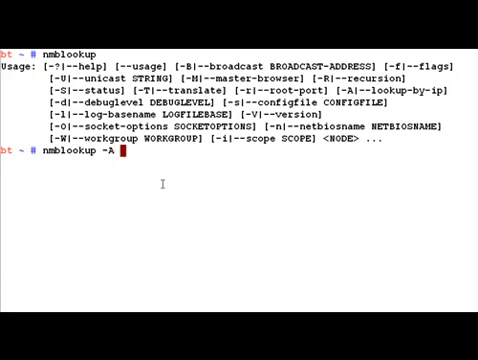
pyautogui.write('192.168')
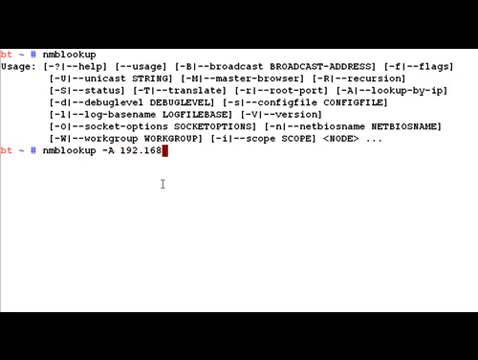
pyautogui.write('.0.112')
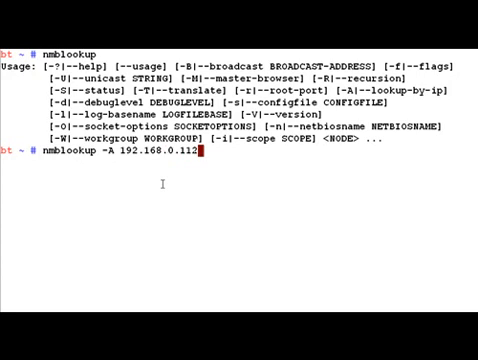
pyautogui.press('Return')
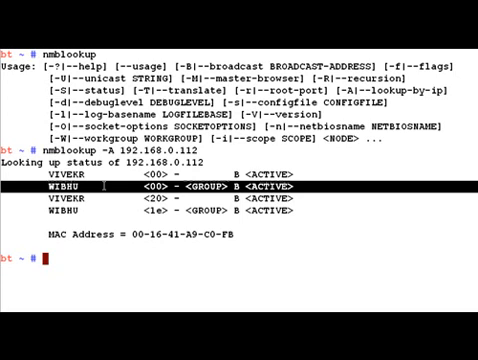
pyautogui.write('nmbsc')
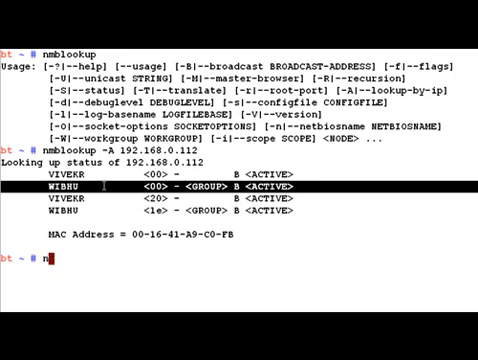
# Step: Run nbtscan -v 192.168.0.112, listing VIVEKR's workstation and file server services and domain WIBHU
pyautogui.write('btscan')
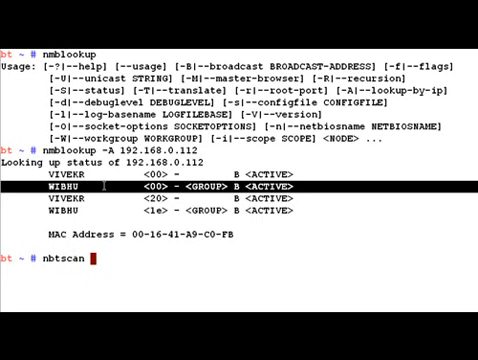
pyautogui.write('-v 1')
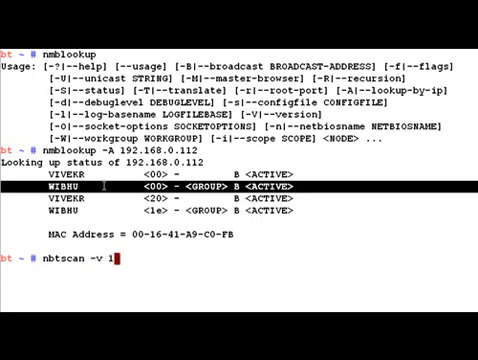
pyautogui.write('92.168.0.112')
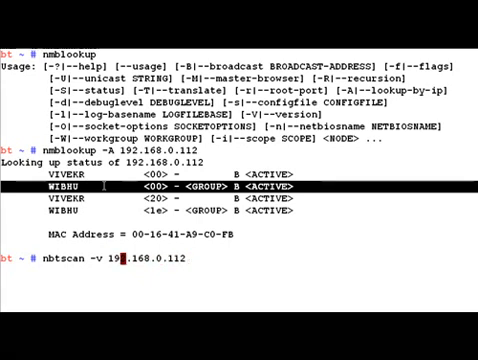
pyautogui.write(' -f')
pyautogui.press('Return')
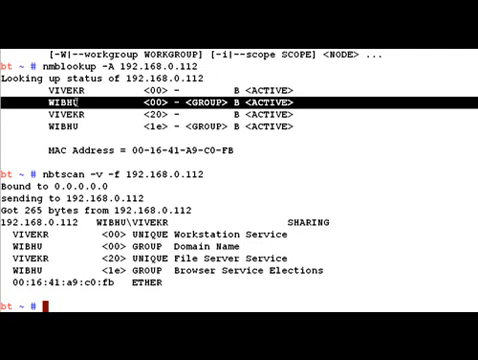
pyautogui.write('s')
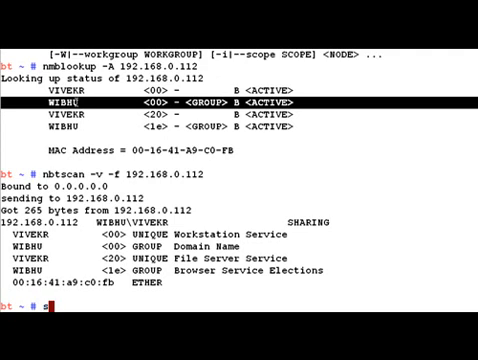
pyautogui.write('smbmount')
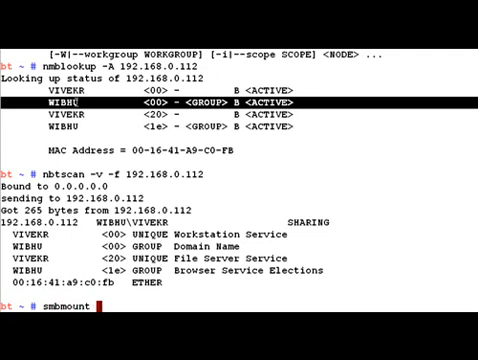